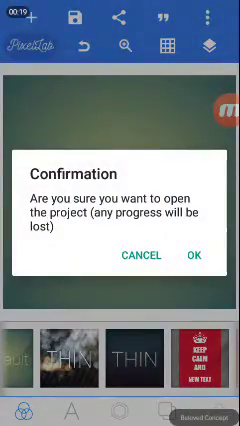
Confirm opening the chosen project with the green gradient background
click(196, 256)
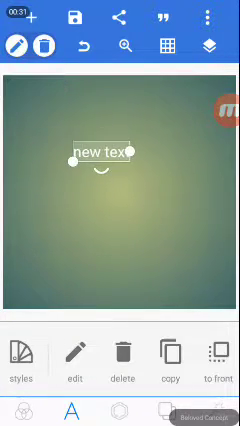
Replace the placeholder wording with SMARTPHONE and confirm it
click(72, 328)
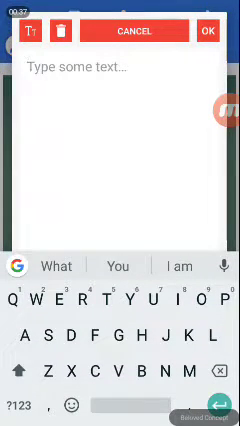
text(SMa)
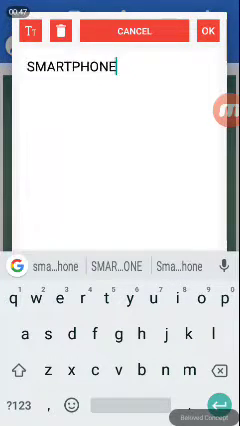
click(208, 30)
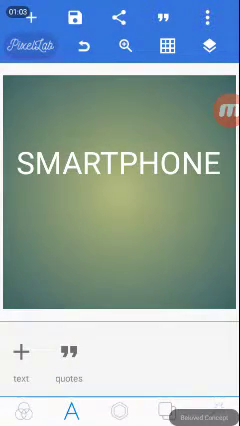
click(120, 164)
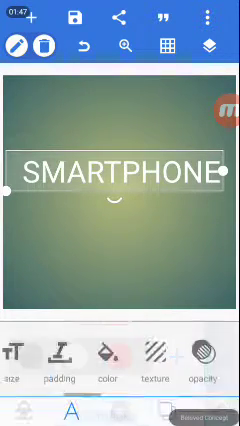
scroll(left, 3)
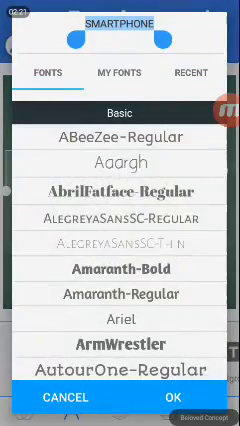
Scroll down the Fonts list to reach a bold, wide font for SMARTPHONE
scroll(down, 3)
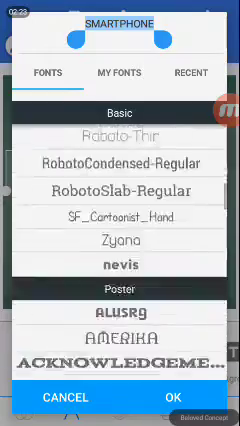
scroll(down, 3)
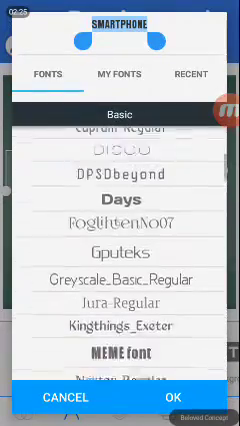
scroll(down, 3)
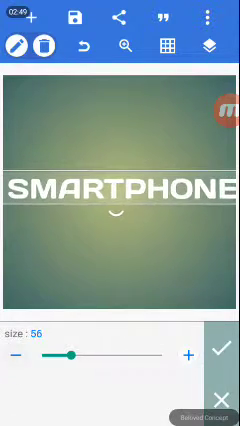
Arch the SMARTPHONE text with the curve slider and choose a colour for its 3D effect
drag(76, 356, 60, 356)
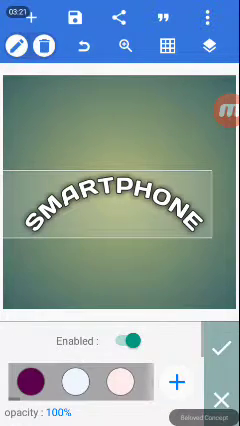
click(128, 340)
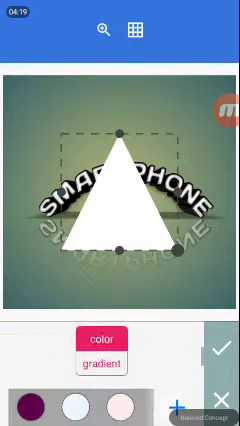
Fill the added triangle shape with purple so it sits behind the text
click(36, 342)
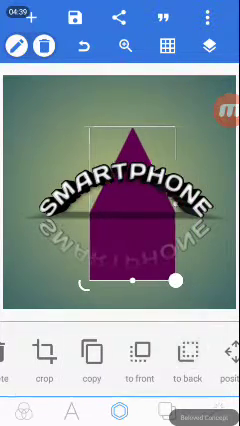
scroll(left, 3)
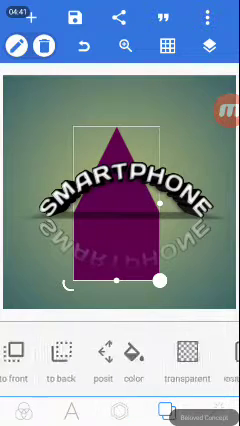
scroll(left, 3)
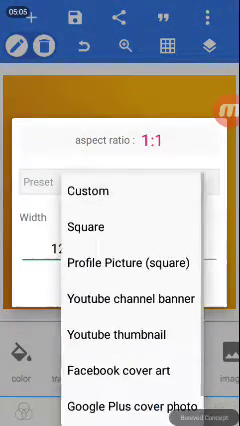
Resize the canvas to the 1024 × 1024 Square preset in Image size
scroll(down, 3)
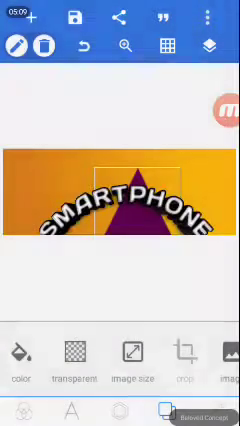
click(224, 18)
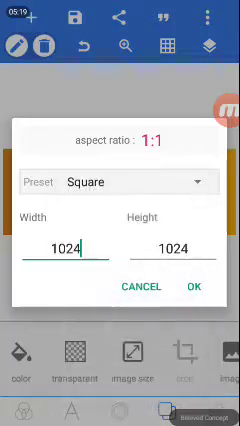
click(194, 288)
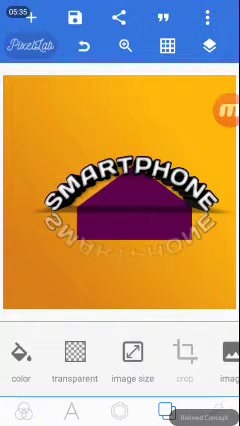
Show the layer list with the SMARTPHONE text and triangle shape layers
click(212, 46)
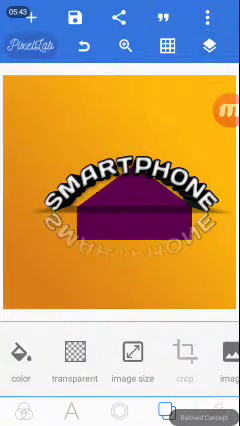
click(214, 44)
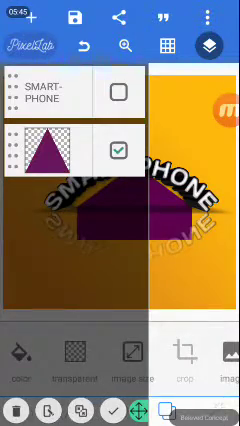